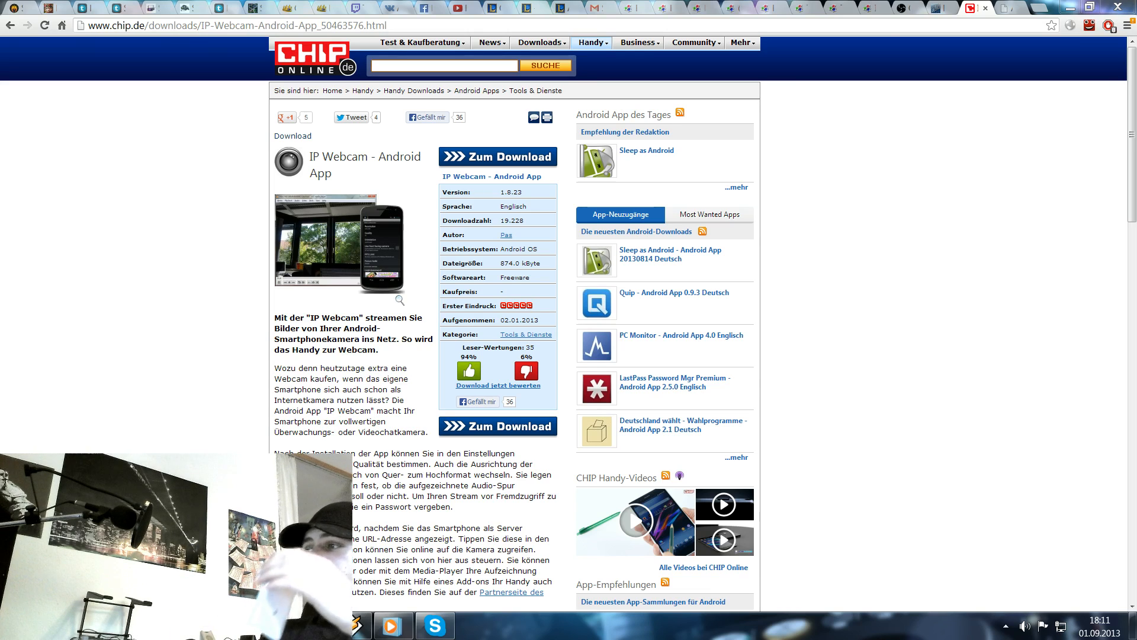
Play the phone camera's live stream in Chrome using the built-in browser viewer.
{"action": "left_click_drag", "start_coordinate": [330, 157], "coordinate": [332, 173]}
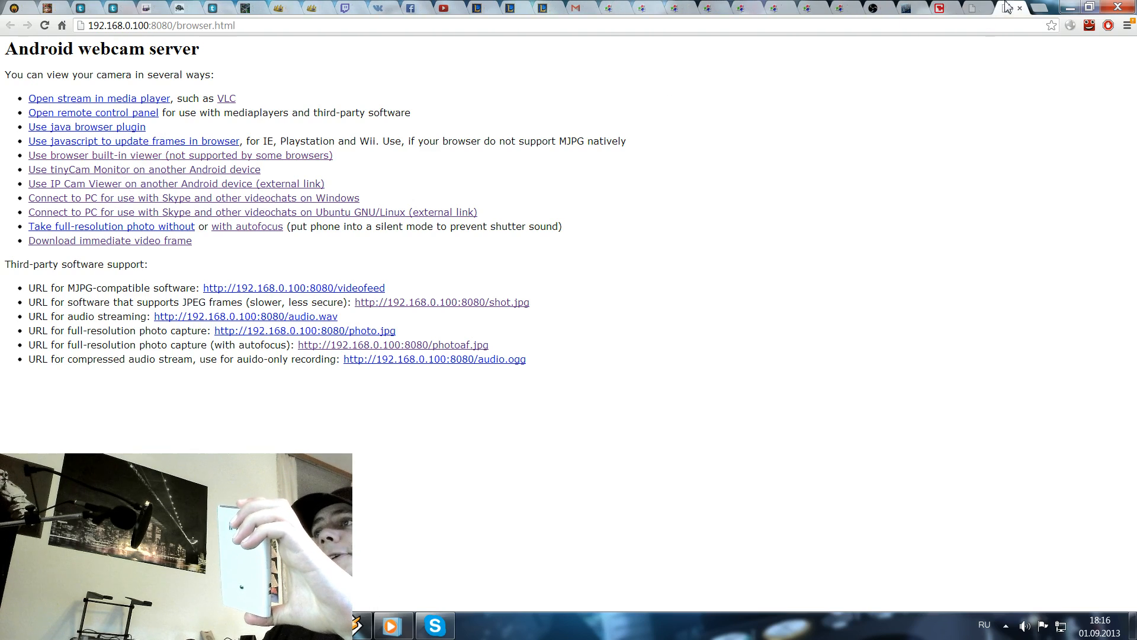
{"action": "left_click", "coordinate": [181, 155]}
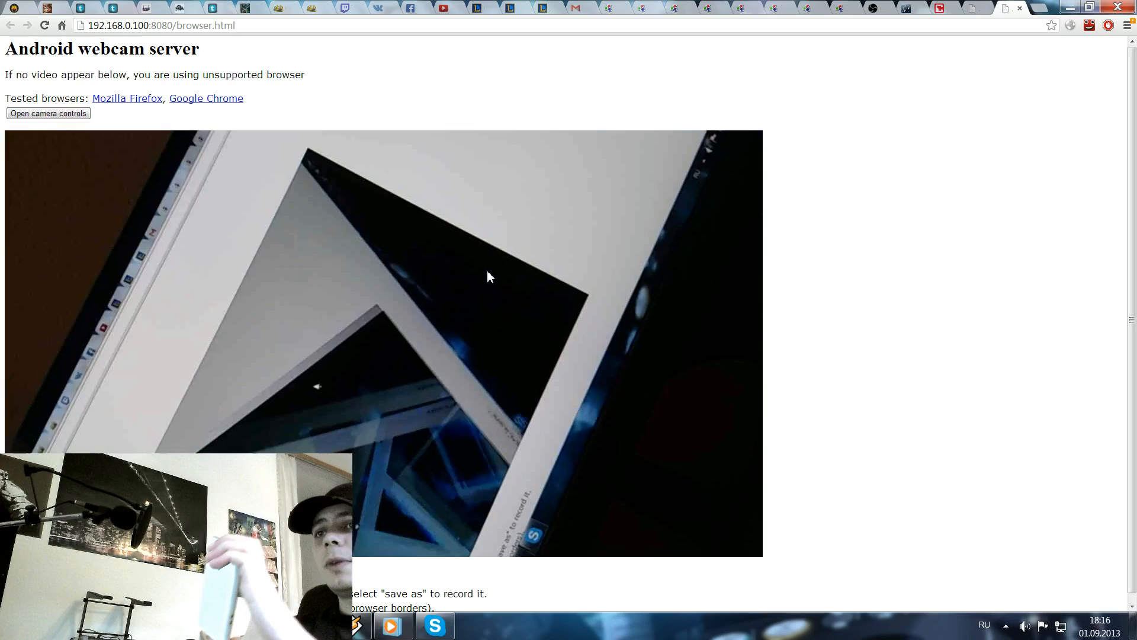
{"action": "mouse_move", "coordinate": [472, 286]}
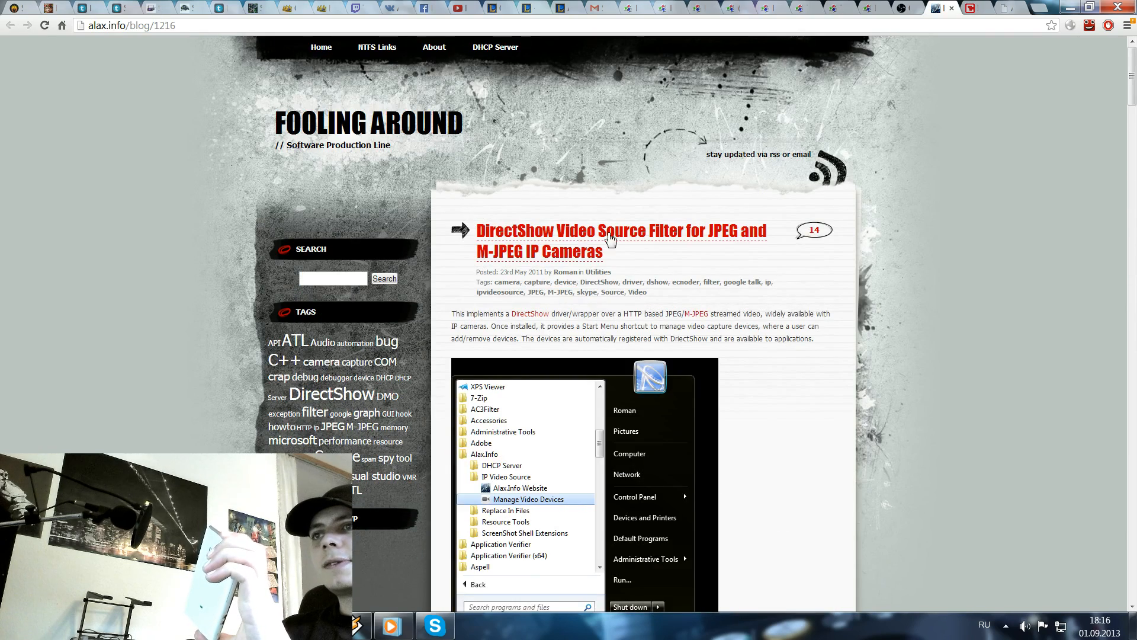
{"action": "mouse_move", "coordinate": [632, 261]}
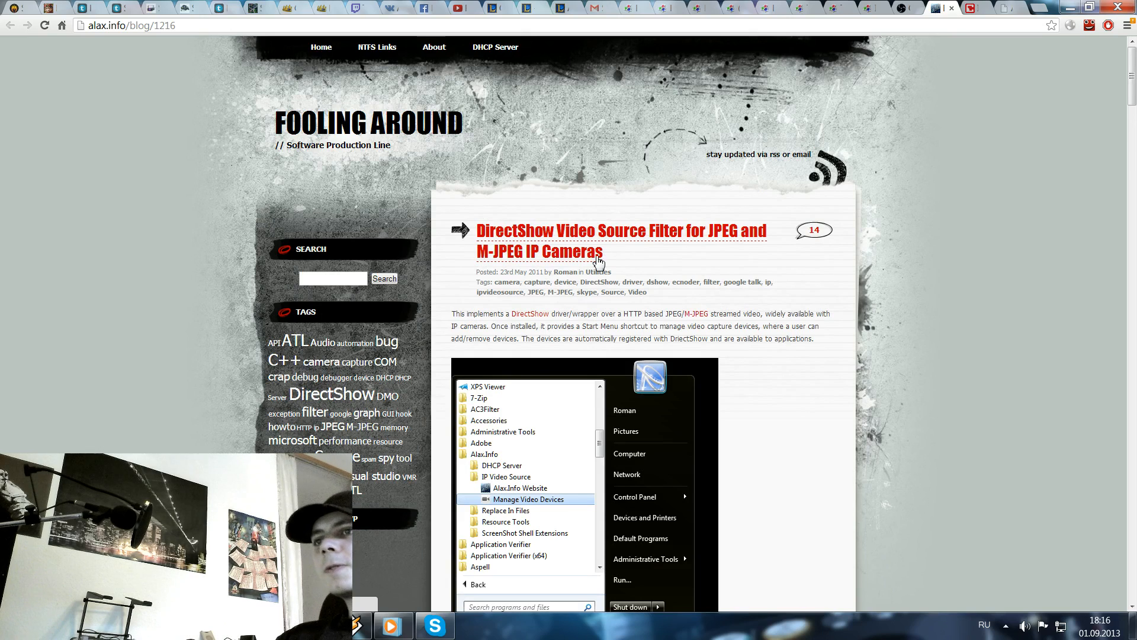
{"action": "mouse_move", "coordinate": [581, 377]}
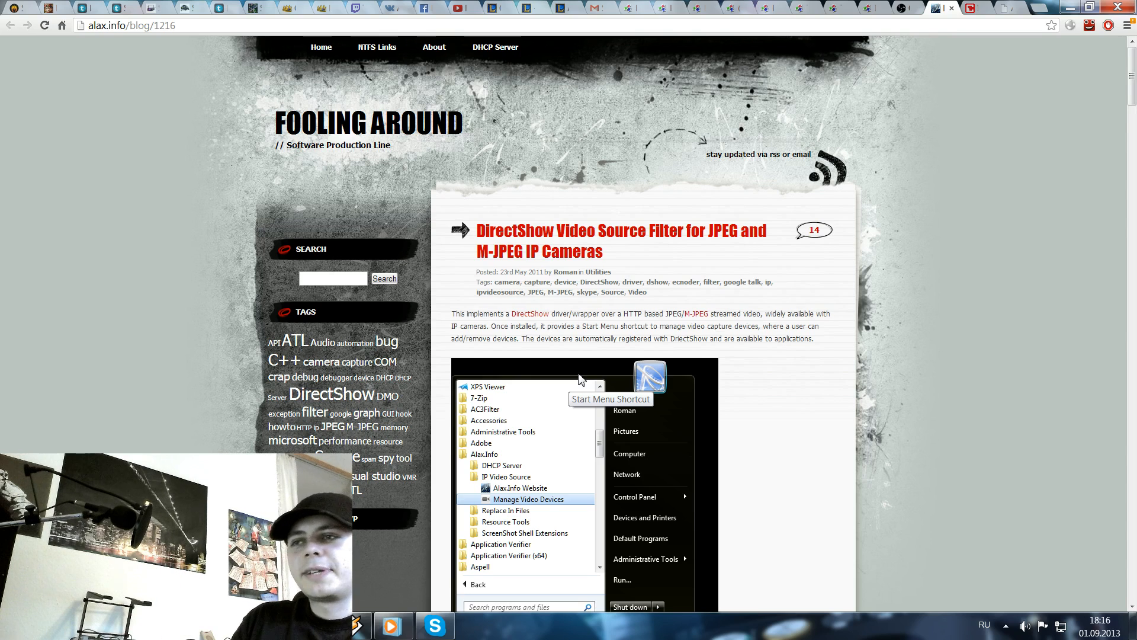
Switch to the alax.info JPEG/M-JPEG video source post and scroll to its Skype notes.
{"action": "left_click", "coordinate": [528, 499]}
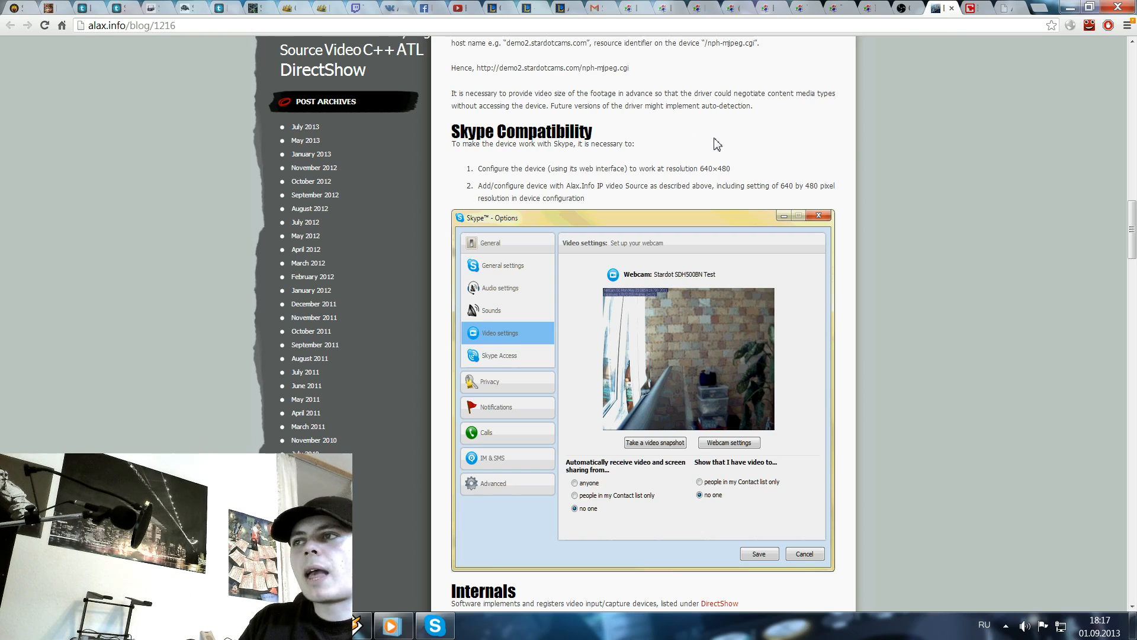
{"action": "mouse_move", "coordinate": [629, 213]}
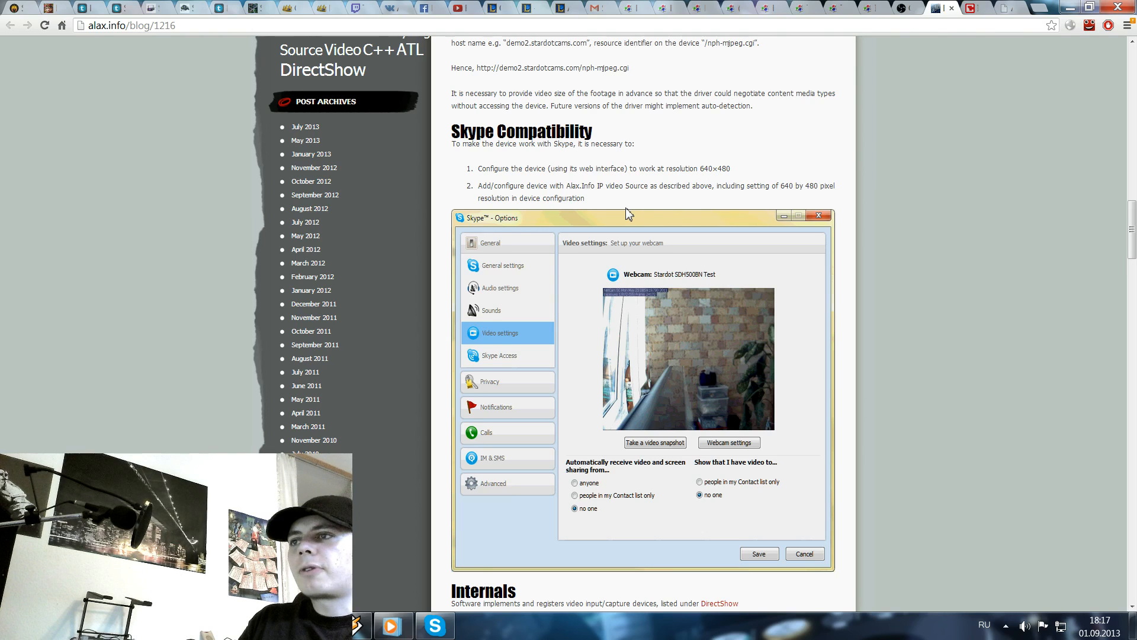
{"action": "scroll", "scroll_direction": "down", "scroll_amount": 3}
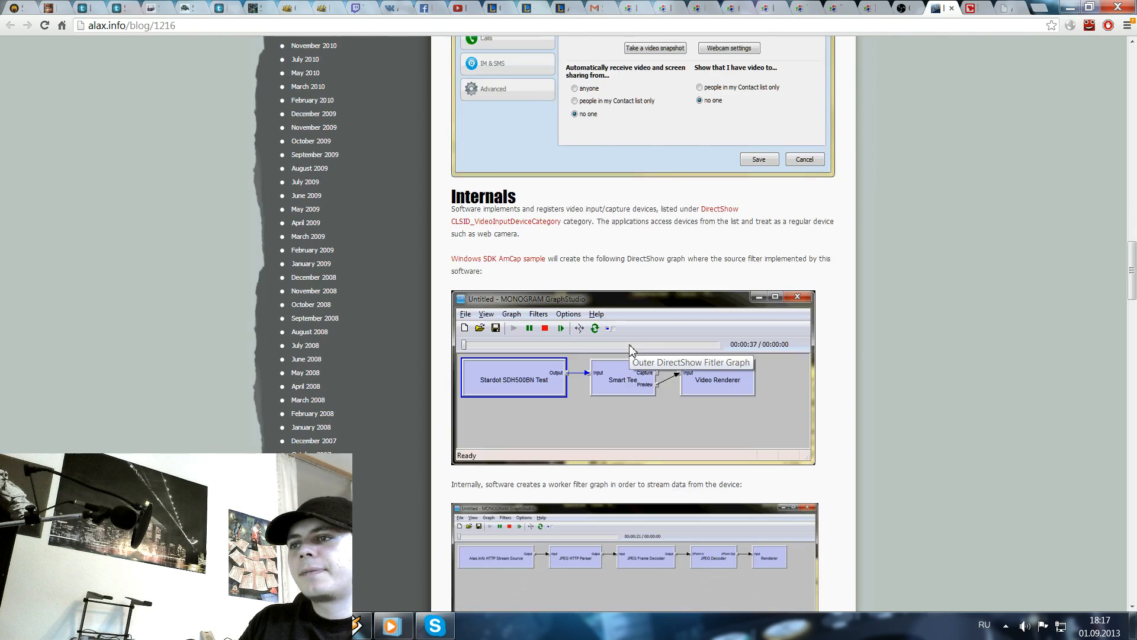
{"action": "scroll", "scroll_direction": "down", "scroll_amount": 3}
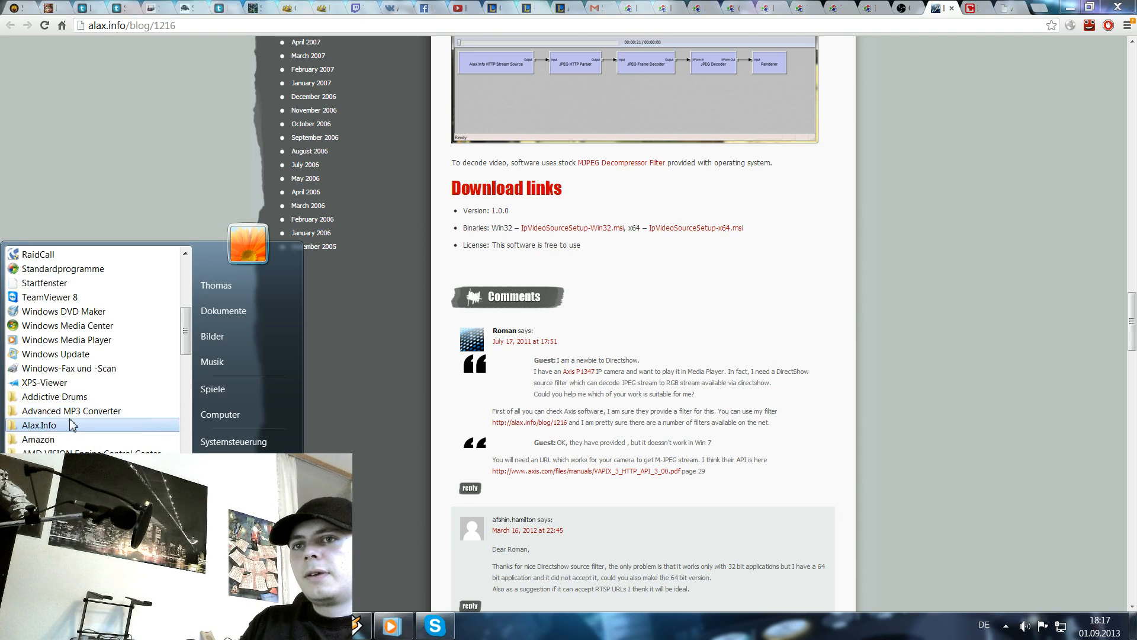
Launch Alax.Info JPEG Video Input Devices (64-bit) and add a new device.
{"action": "left_click", "coordinate": [37, 425]}
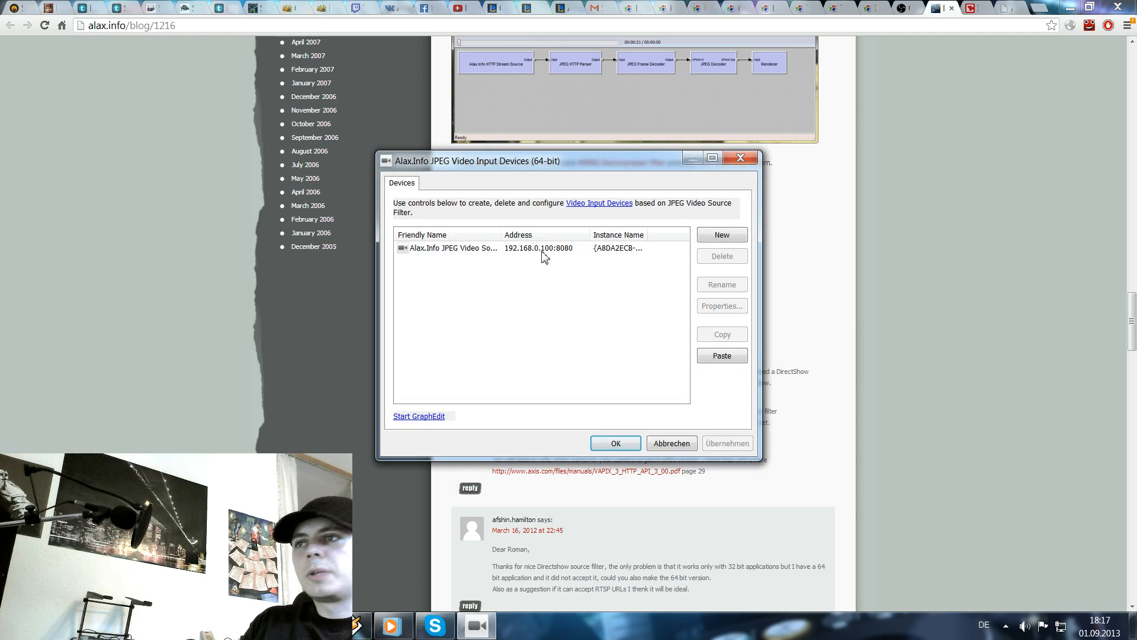
{"action": "left_click", "coordinate": [453, 248]}
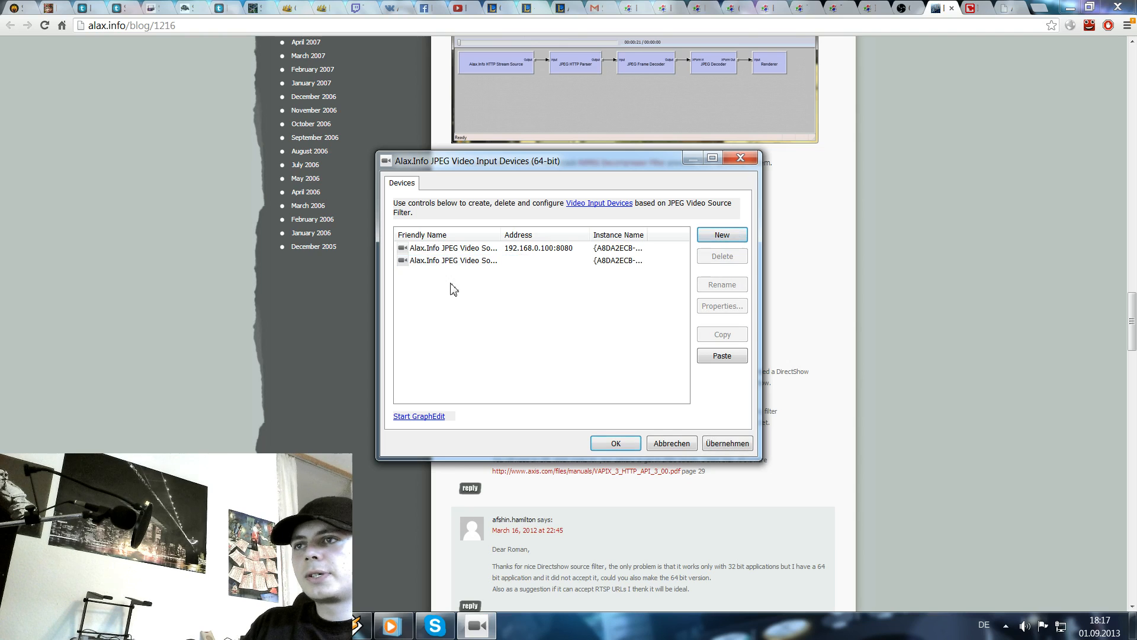
Paste the phone's video feed address into the new device's location field.
{"action": "left_click", "coordinate": [723, 306]}
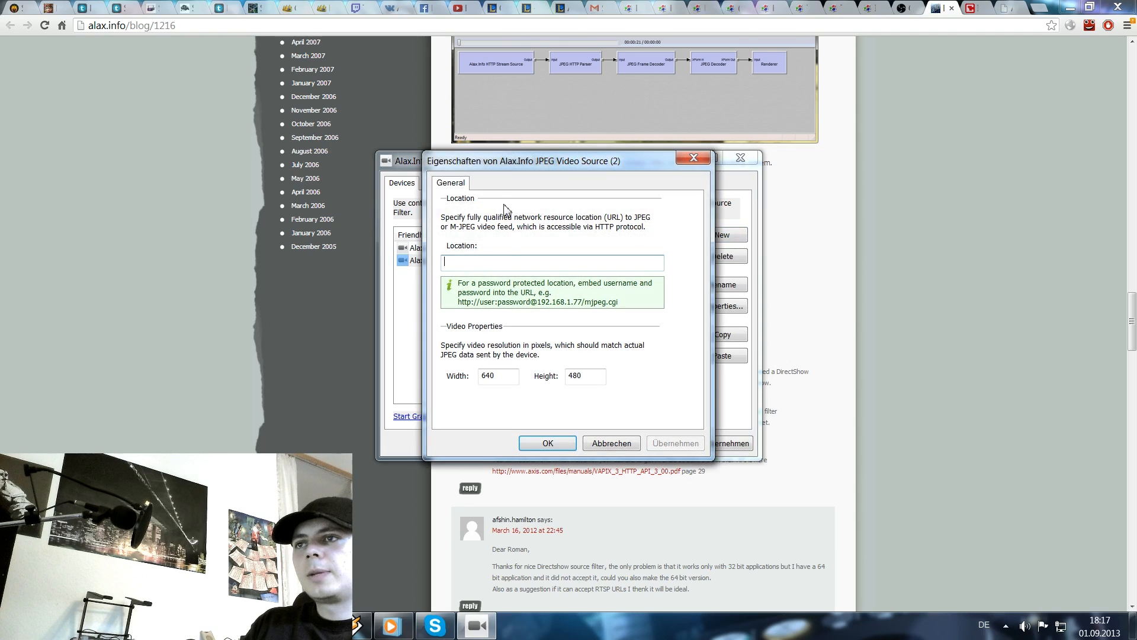
{"action": "right_click", "coordinate": [551, 263]}
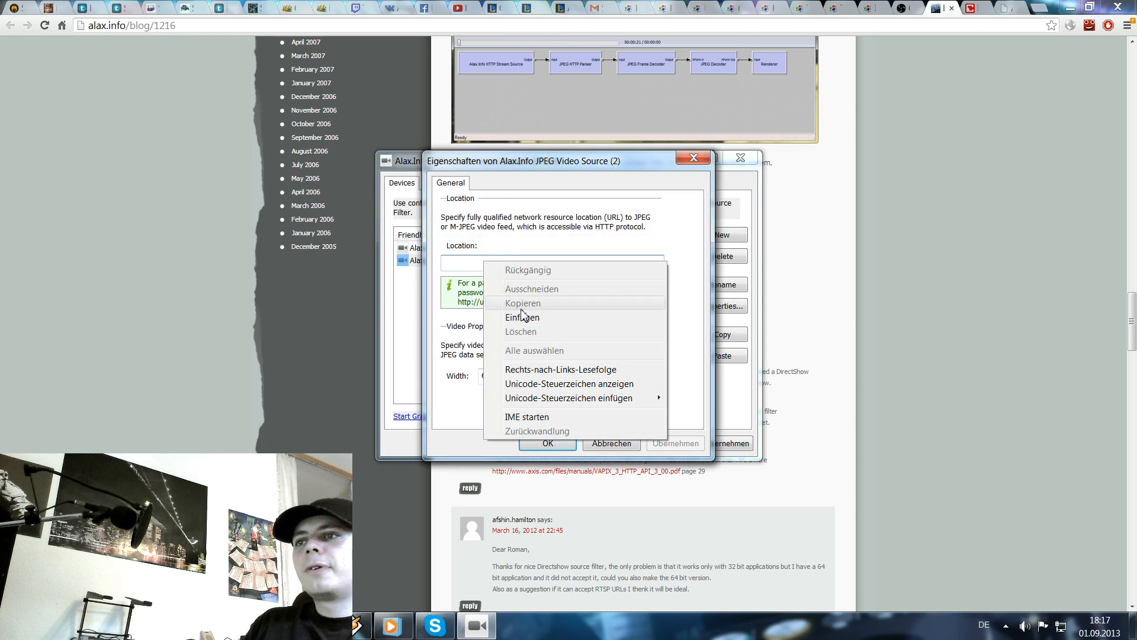
{"action": "left_click", "coordinate": [522, 316]}
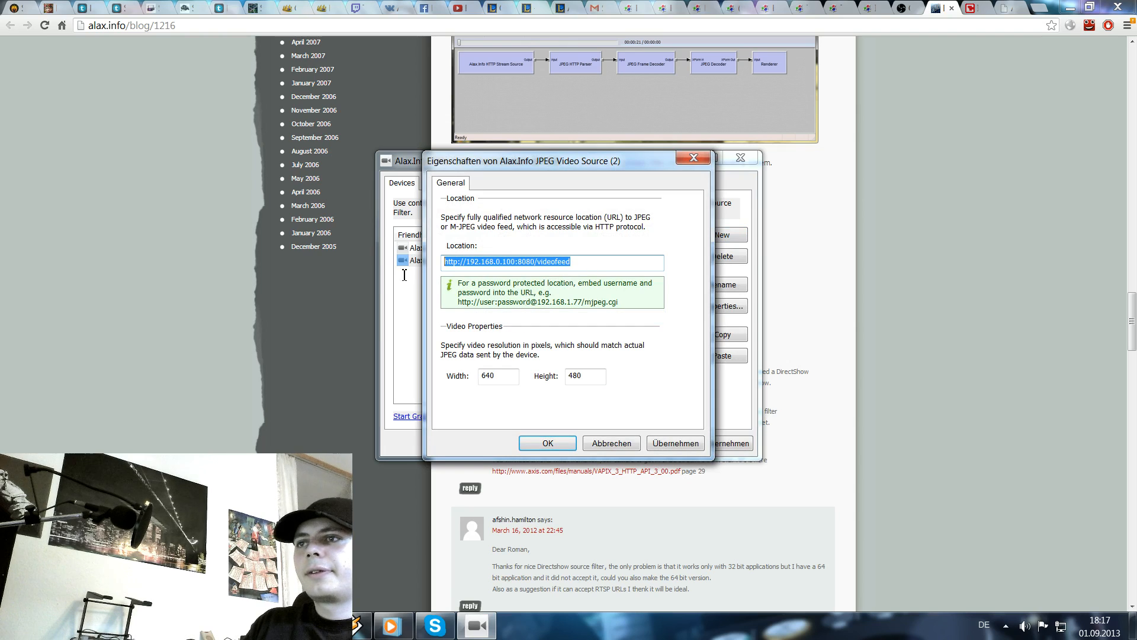
{"action": "left_click", "coordinate": [580, 261]}
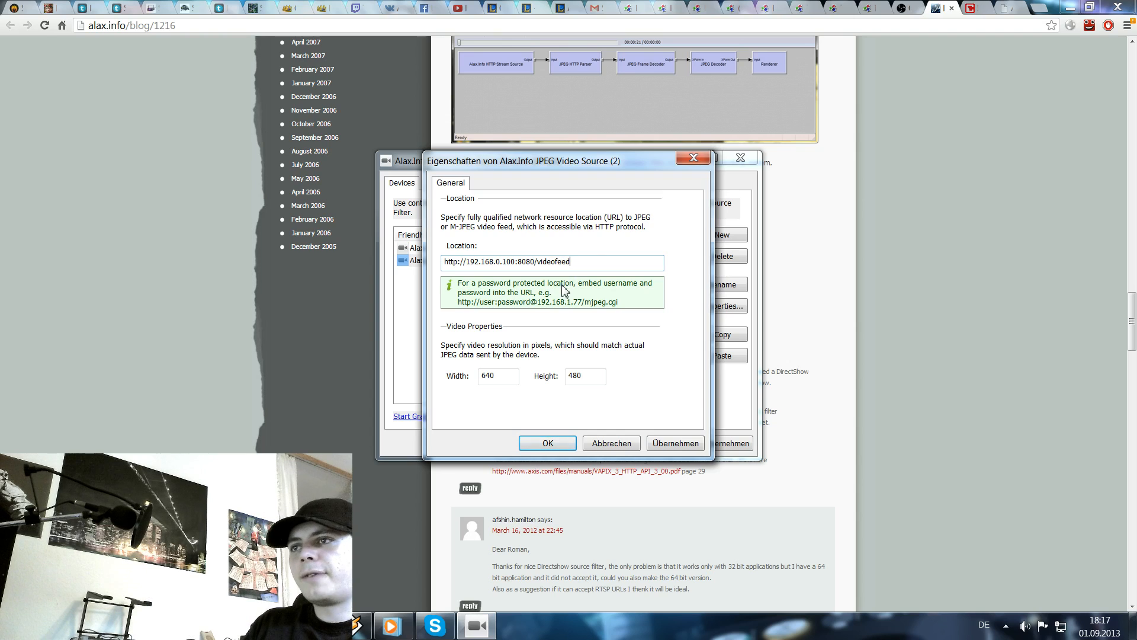
{"action": "mouse_move", "coordinate": [516, 376]}
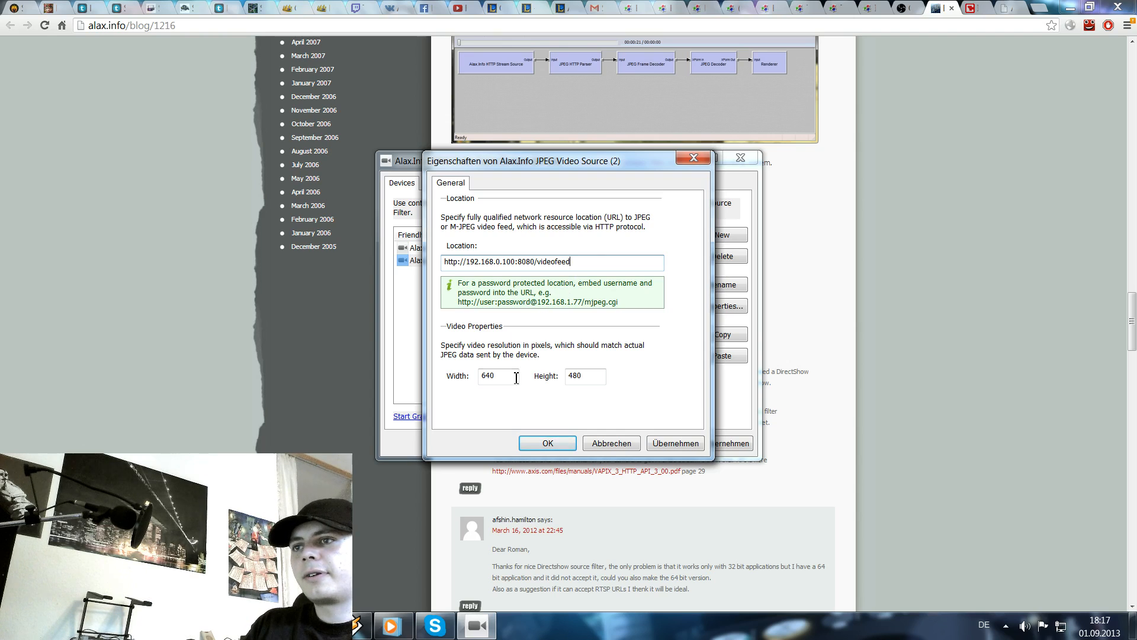
Set the device resolution to 1280 by 720 and apply it.
{"action": "triple_click", "coordinate": [496, 376]}
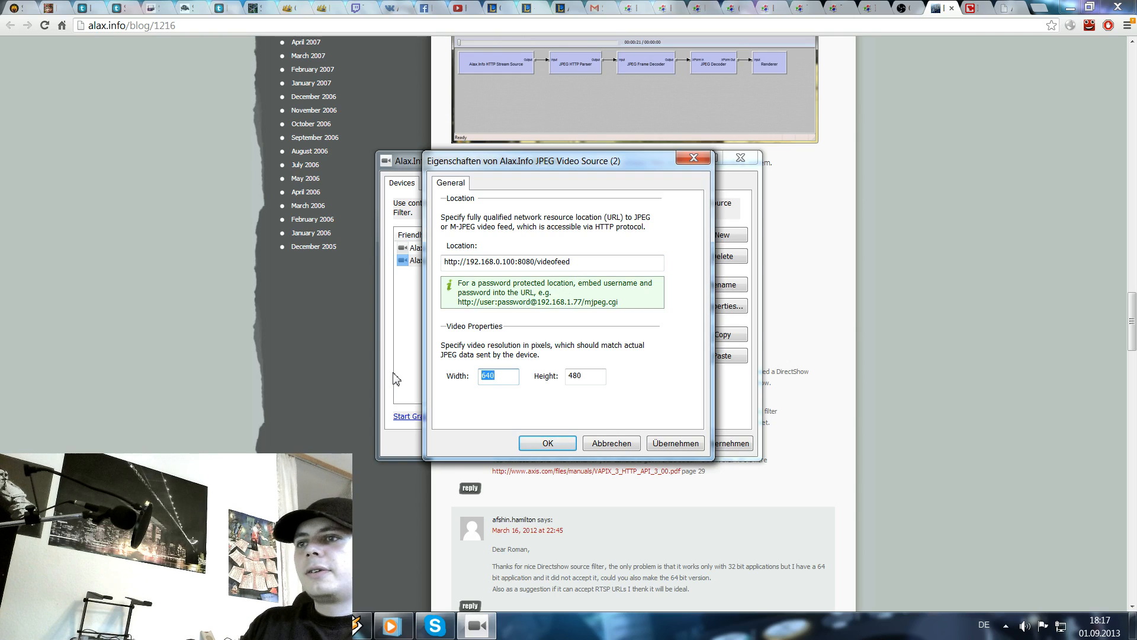
{"action": "type", "text": "127"}
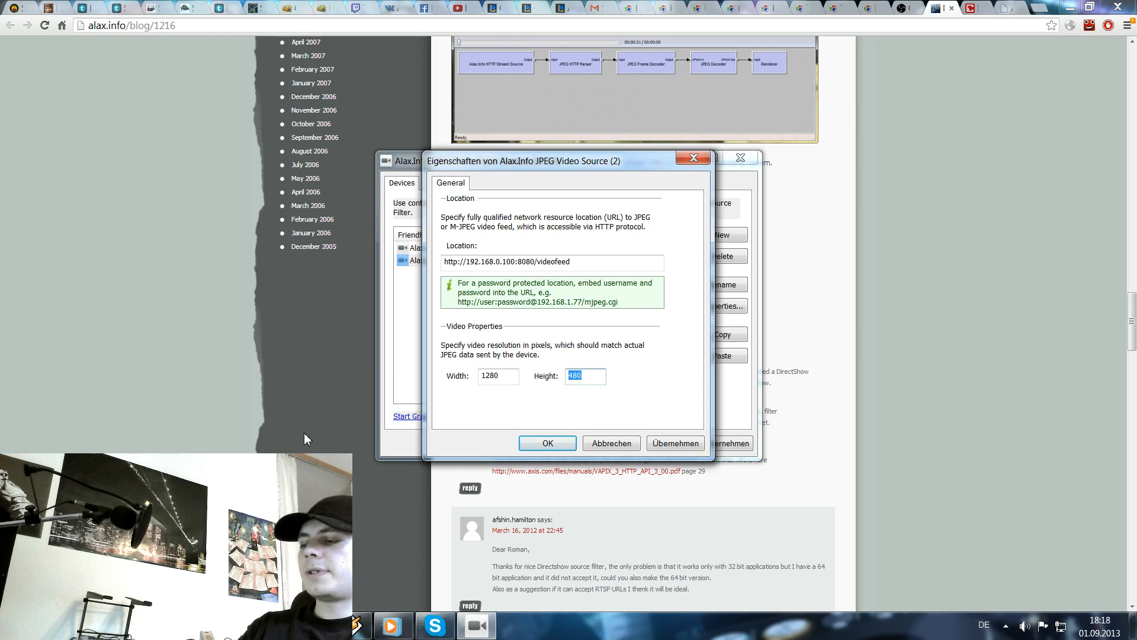
{"action": "type", "text": "720"}
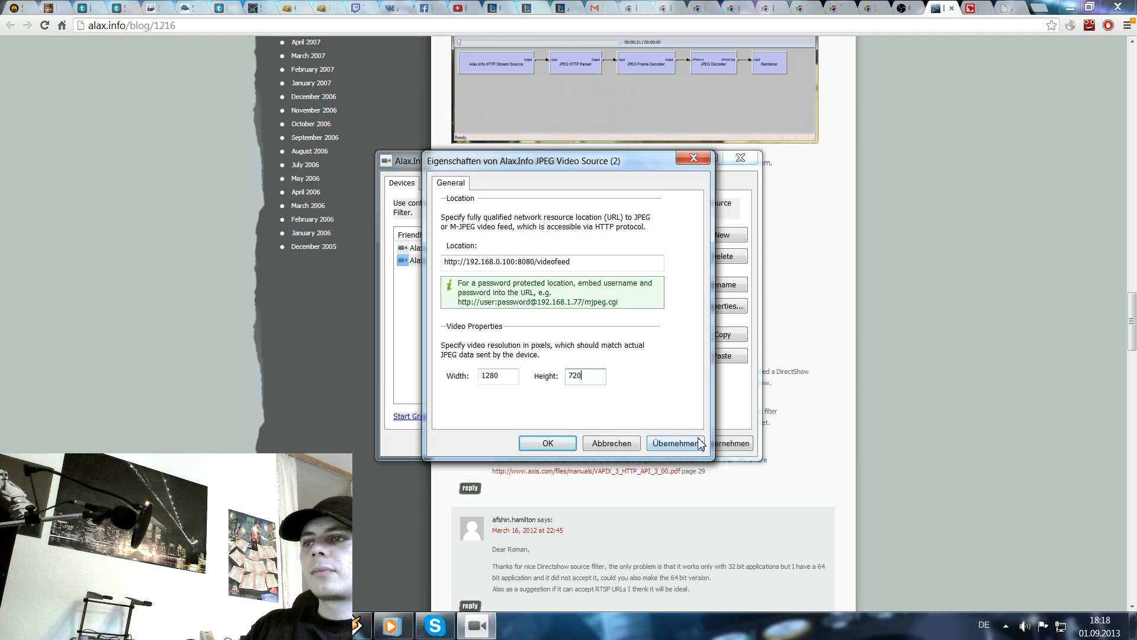
{"action": "left_click", "coordinate": [547, 443]}
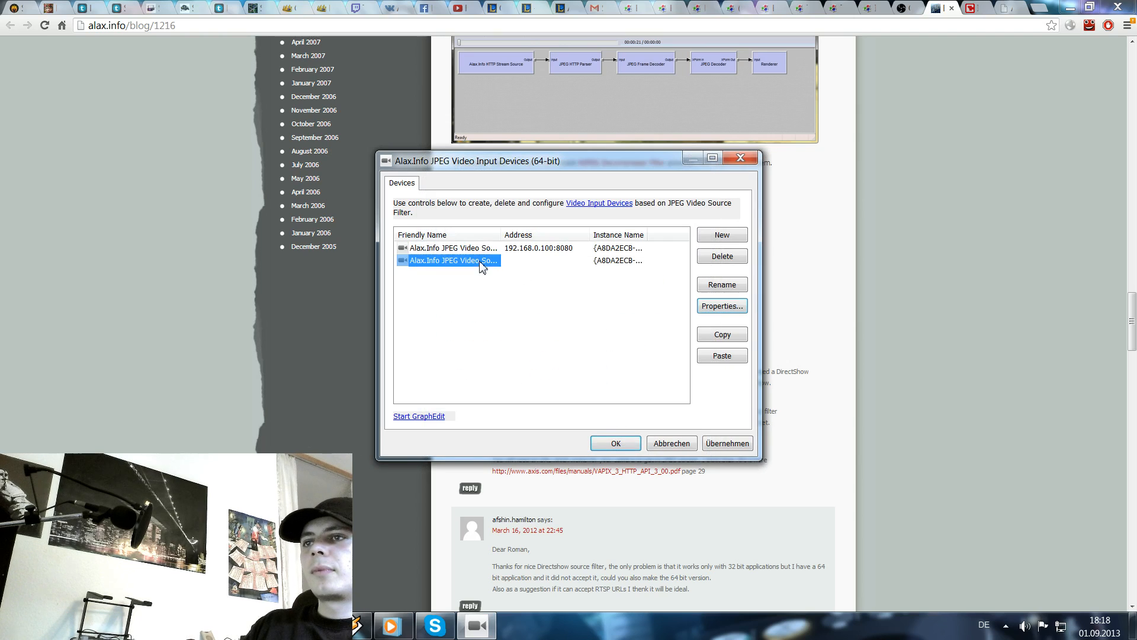
Delete the duplicate device and recheck the remaining 192.168.0.100:8080 device's settings.
{"action": "left_click", "coordinate": [722, 256]}
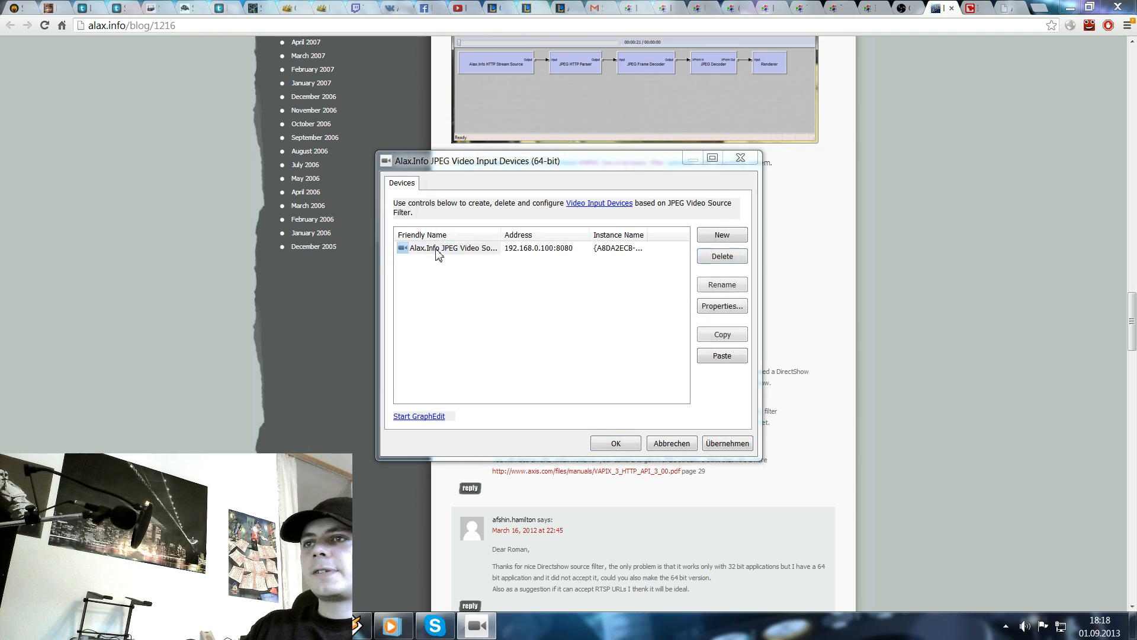
{"action": "left_click", "coordinate": [722, 305]}
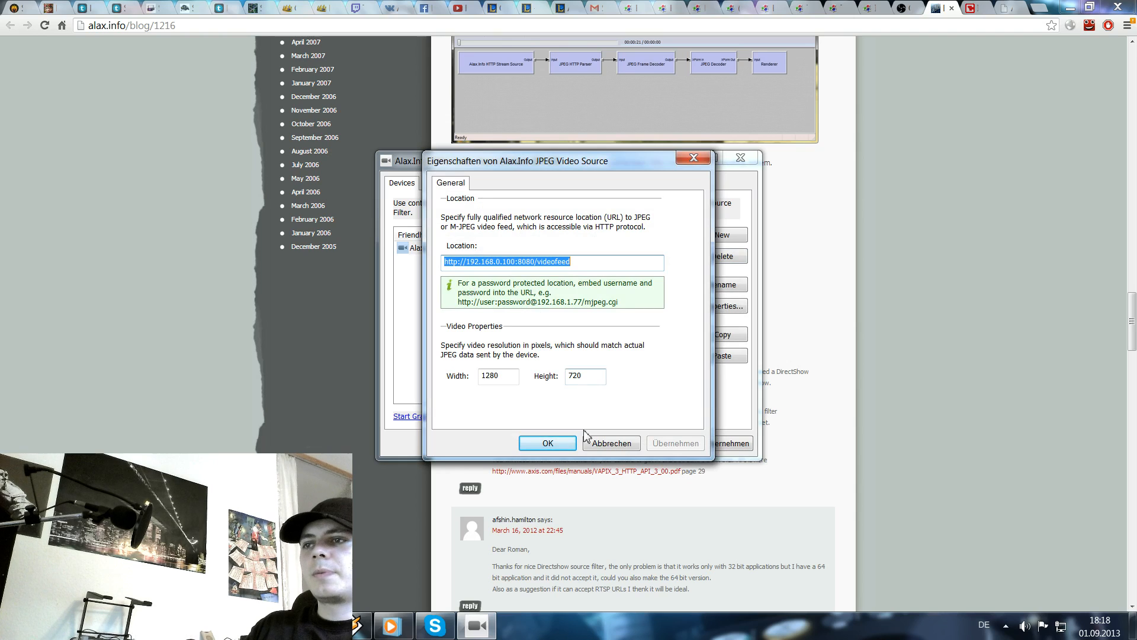
{"action": "left_click", "coordinate": [547, 443]}
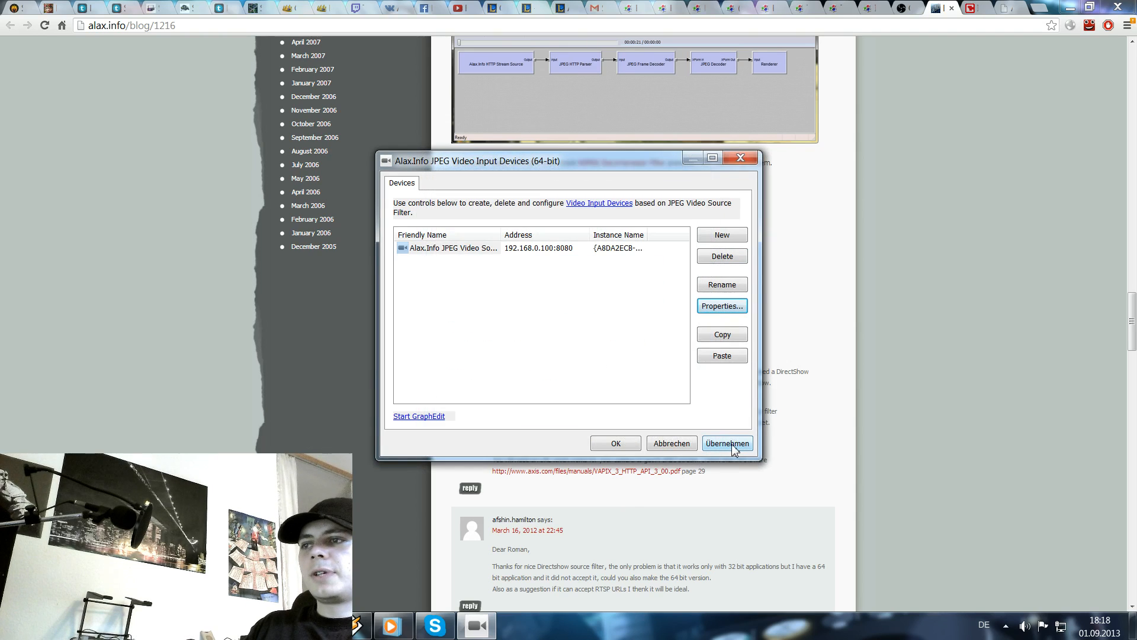
{"action": "mouse_move", "coordinate": [593, 443]}
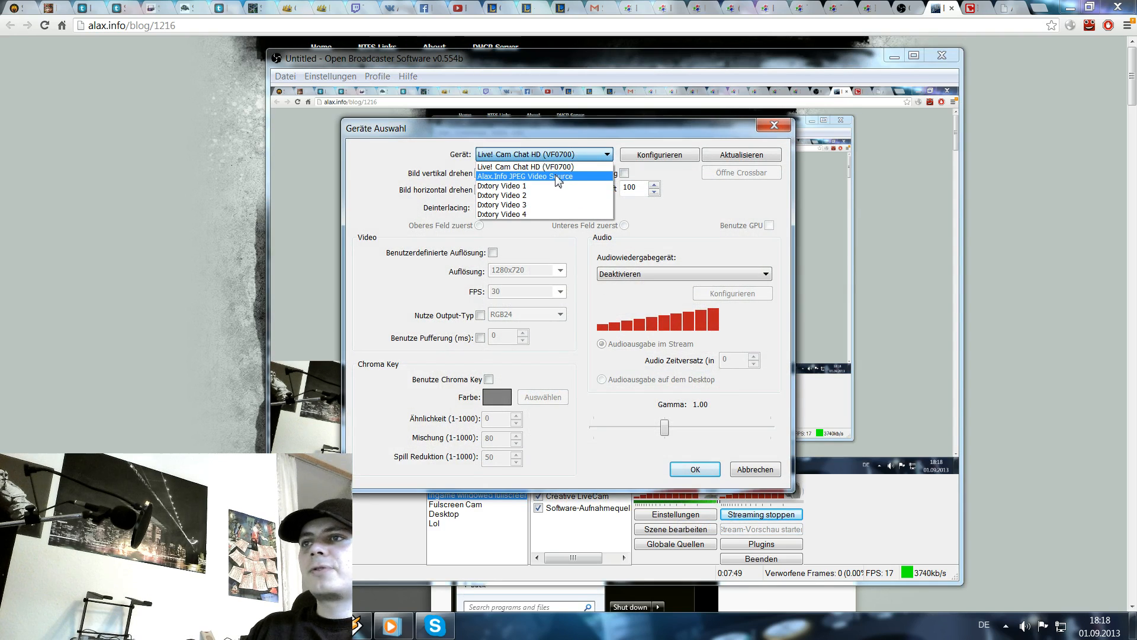
Select Alax.Info JPEG Video Source as the OBS video device, check its configuration, and confirm.
{"action": "left_click", "coordinate": [544, 176]}
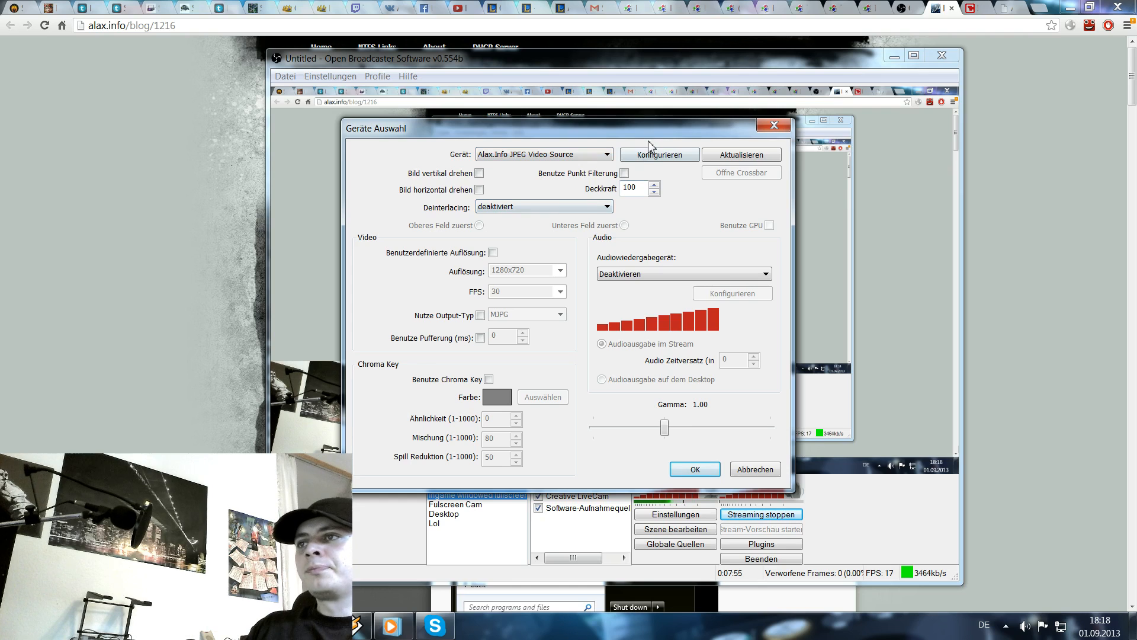
{"action": "left_click", "coordinate": [659, 154]}
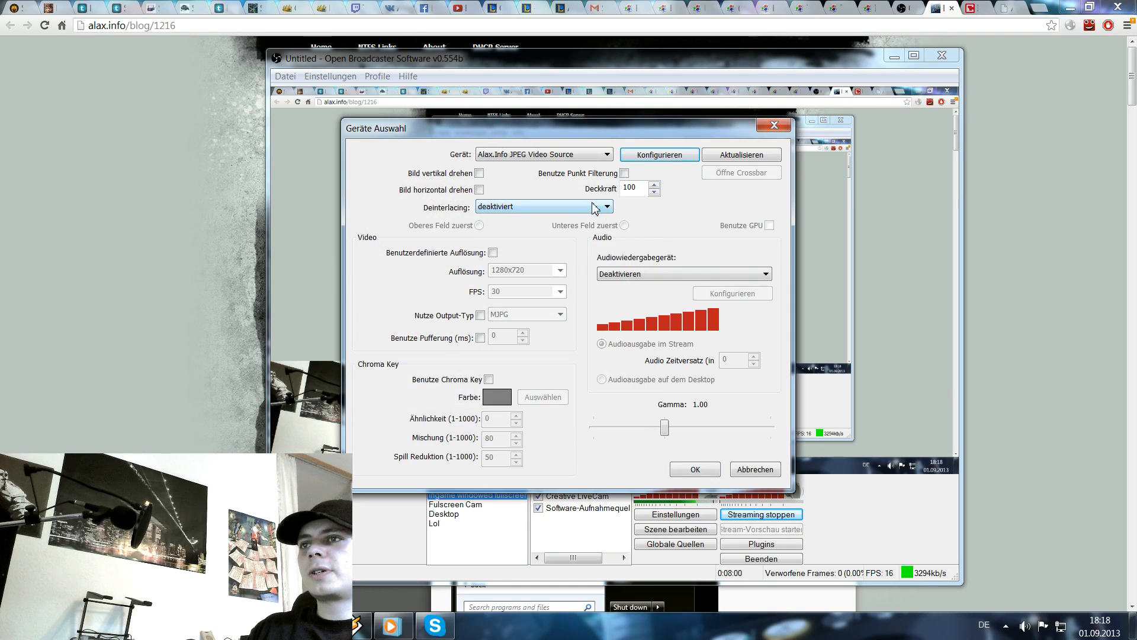
{"action": "mouse_move", "coordinate": [616, 286]}
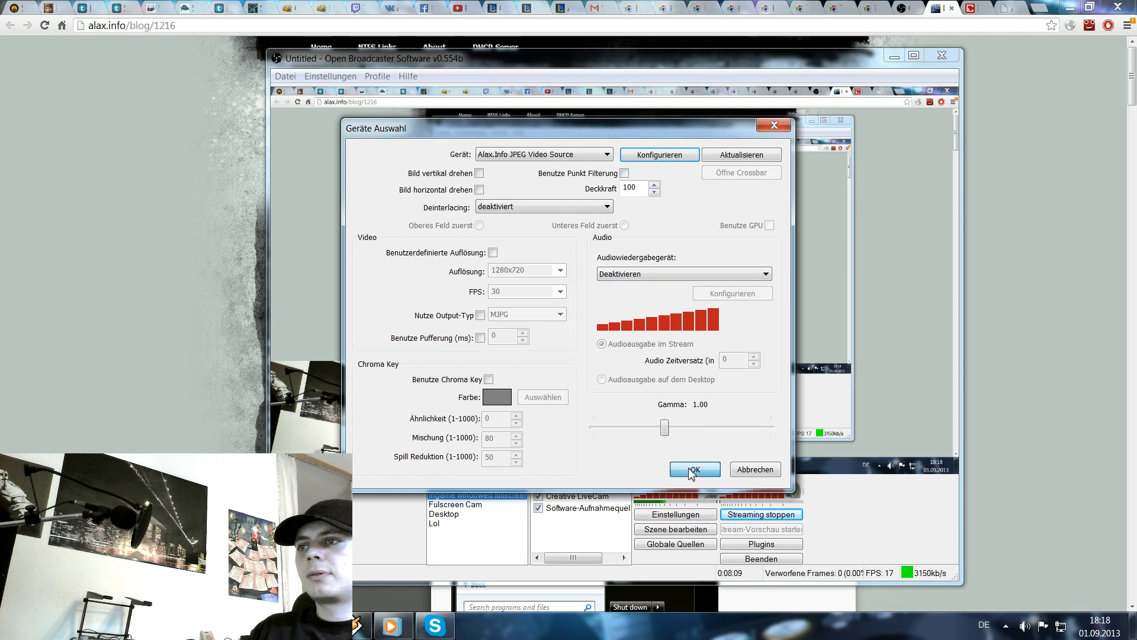
{"action": "left_click", "coordinate": [695, 469]}
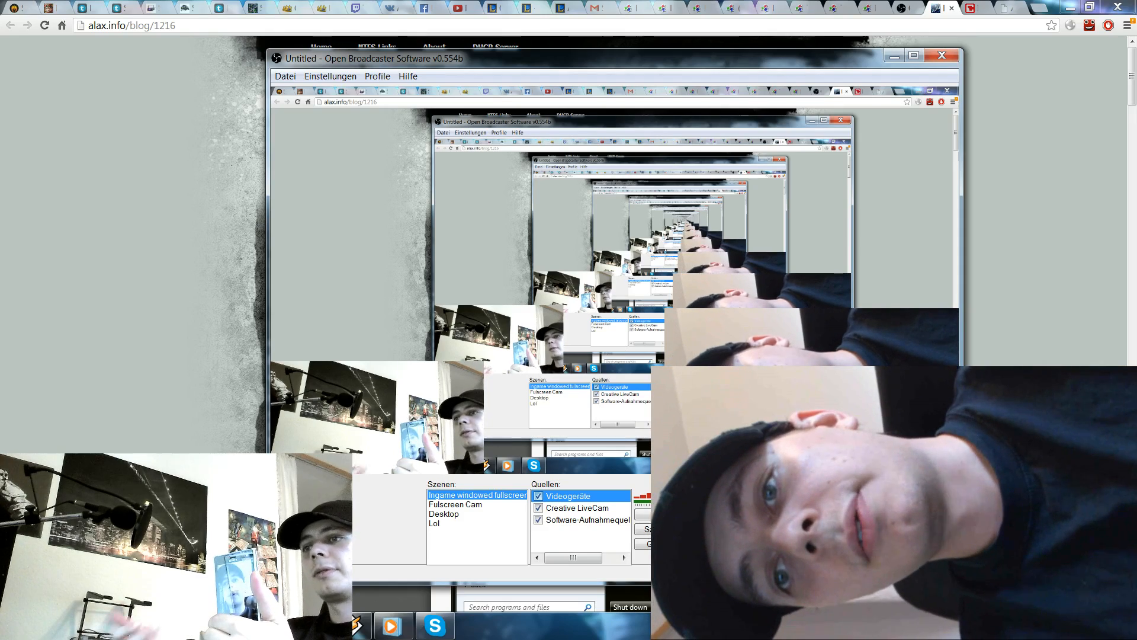
Bring Skype to the front while the OBS preview shows the phone feed.
{"action": "left_click", "coordinate": [692, 73]}
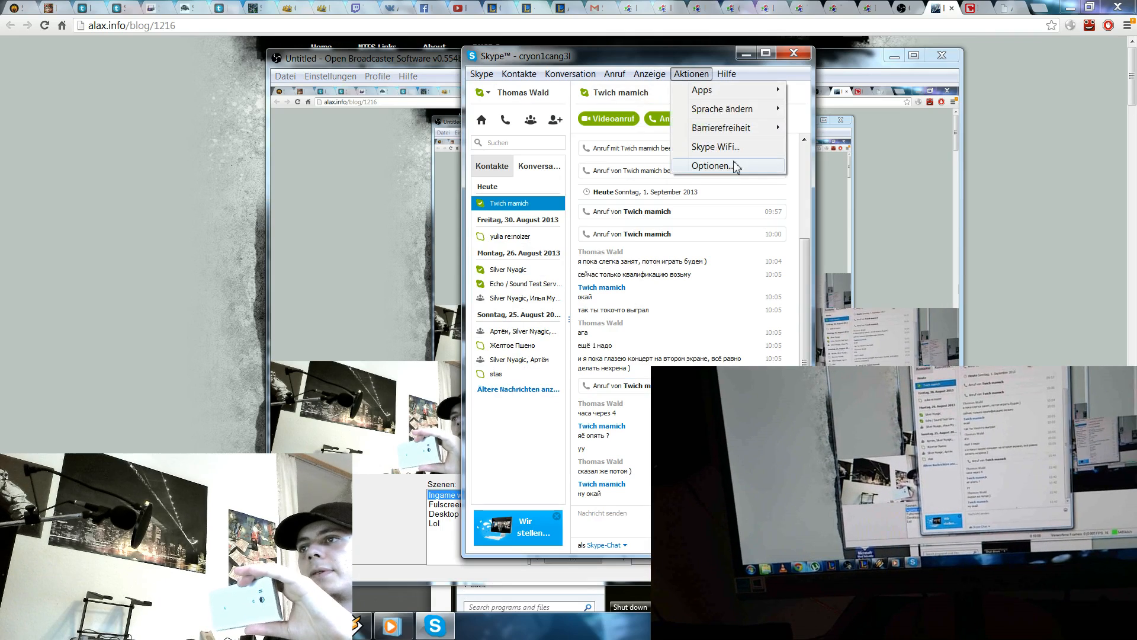
{"action": "left_click", "coordinate": [712, 166]}
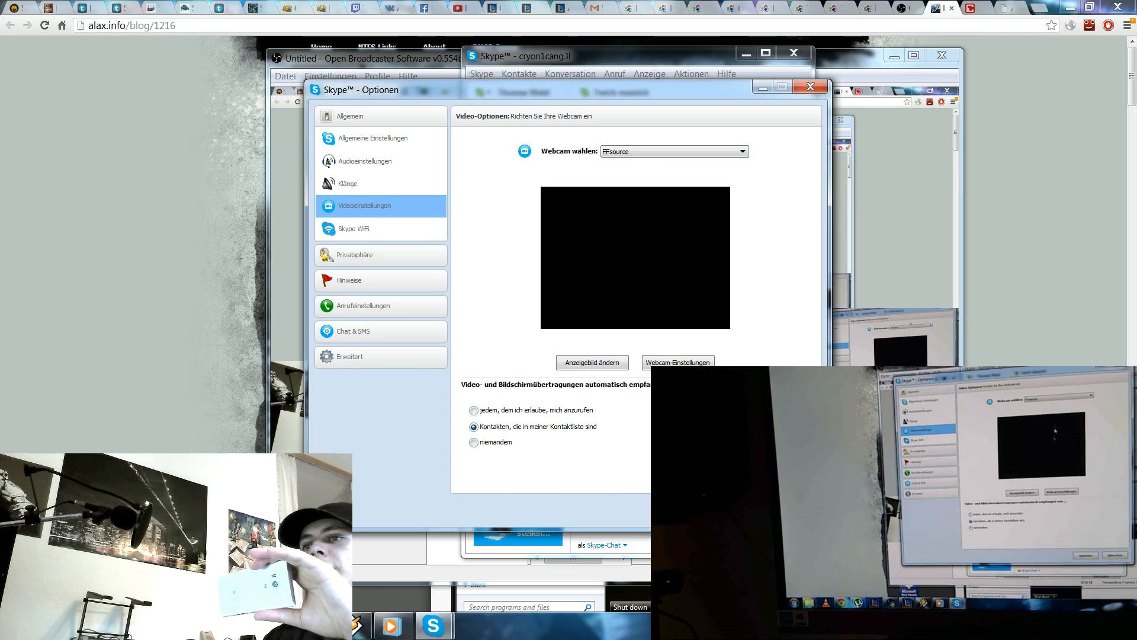
{"action": "left_click", "coordinate": [809, 87]}
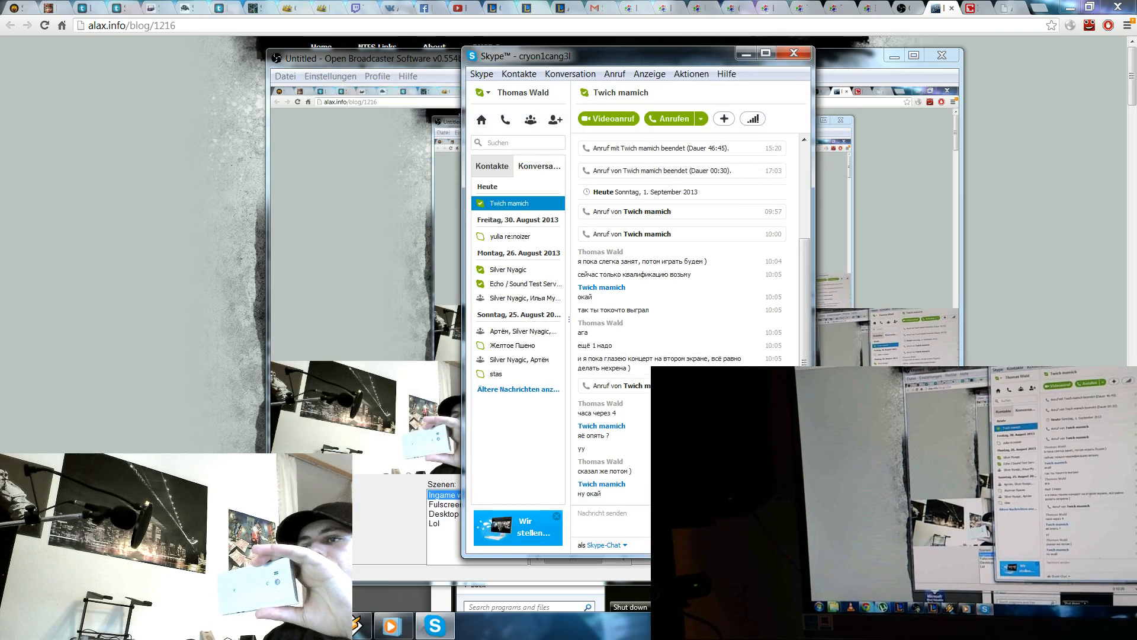